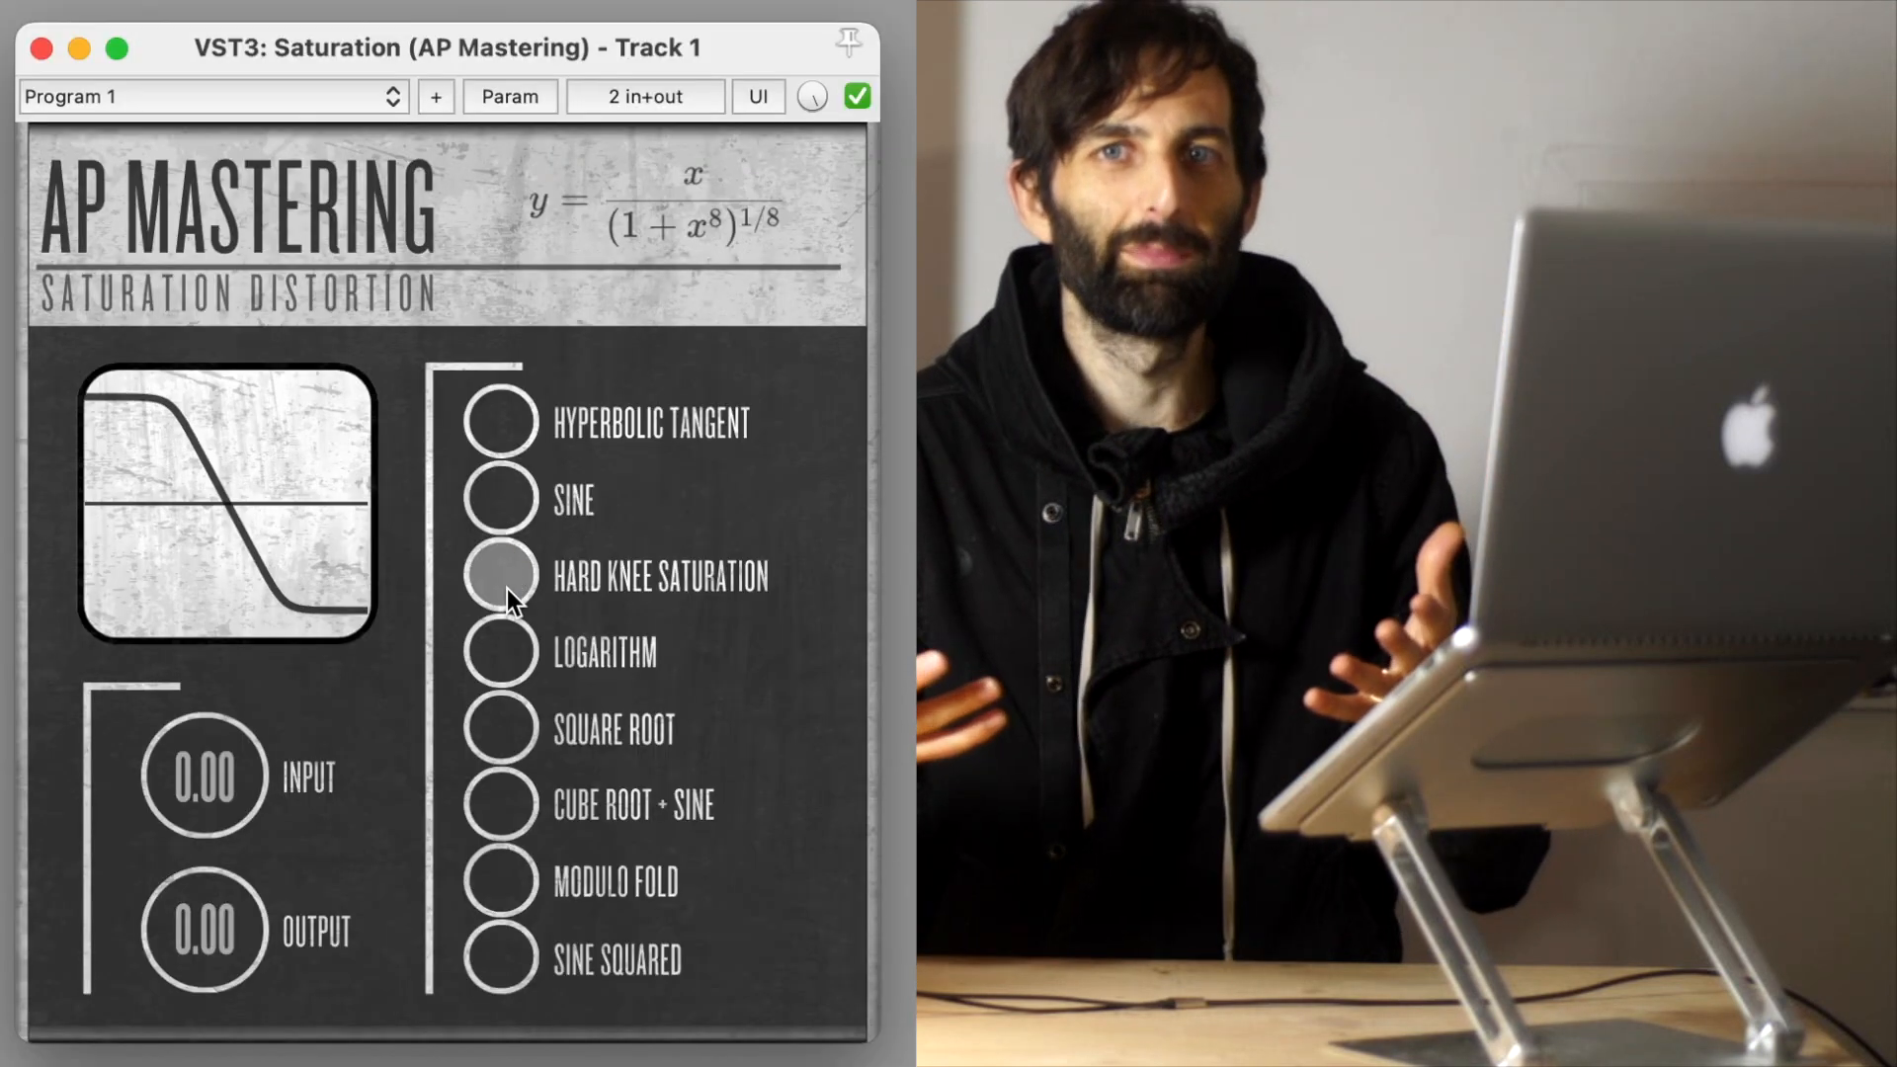
- Audition the Logarithm, Cube Root + Sine, Sine Squared, Modulo Fold, Hyperbolic Tangent and Square Root curves in turn
{"action": "left_click", "coordinate": [496, 654]}
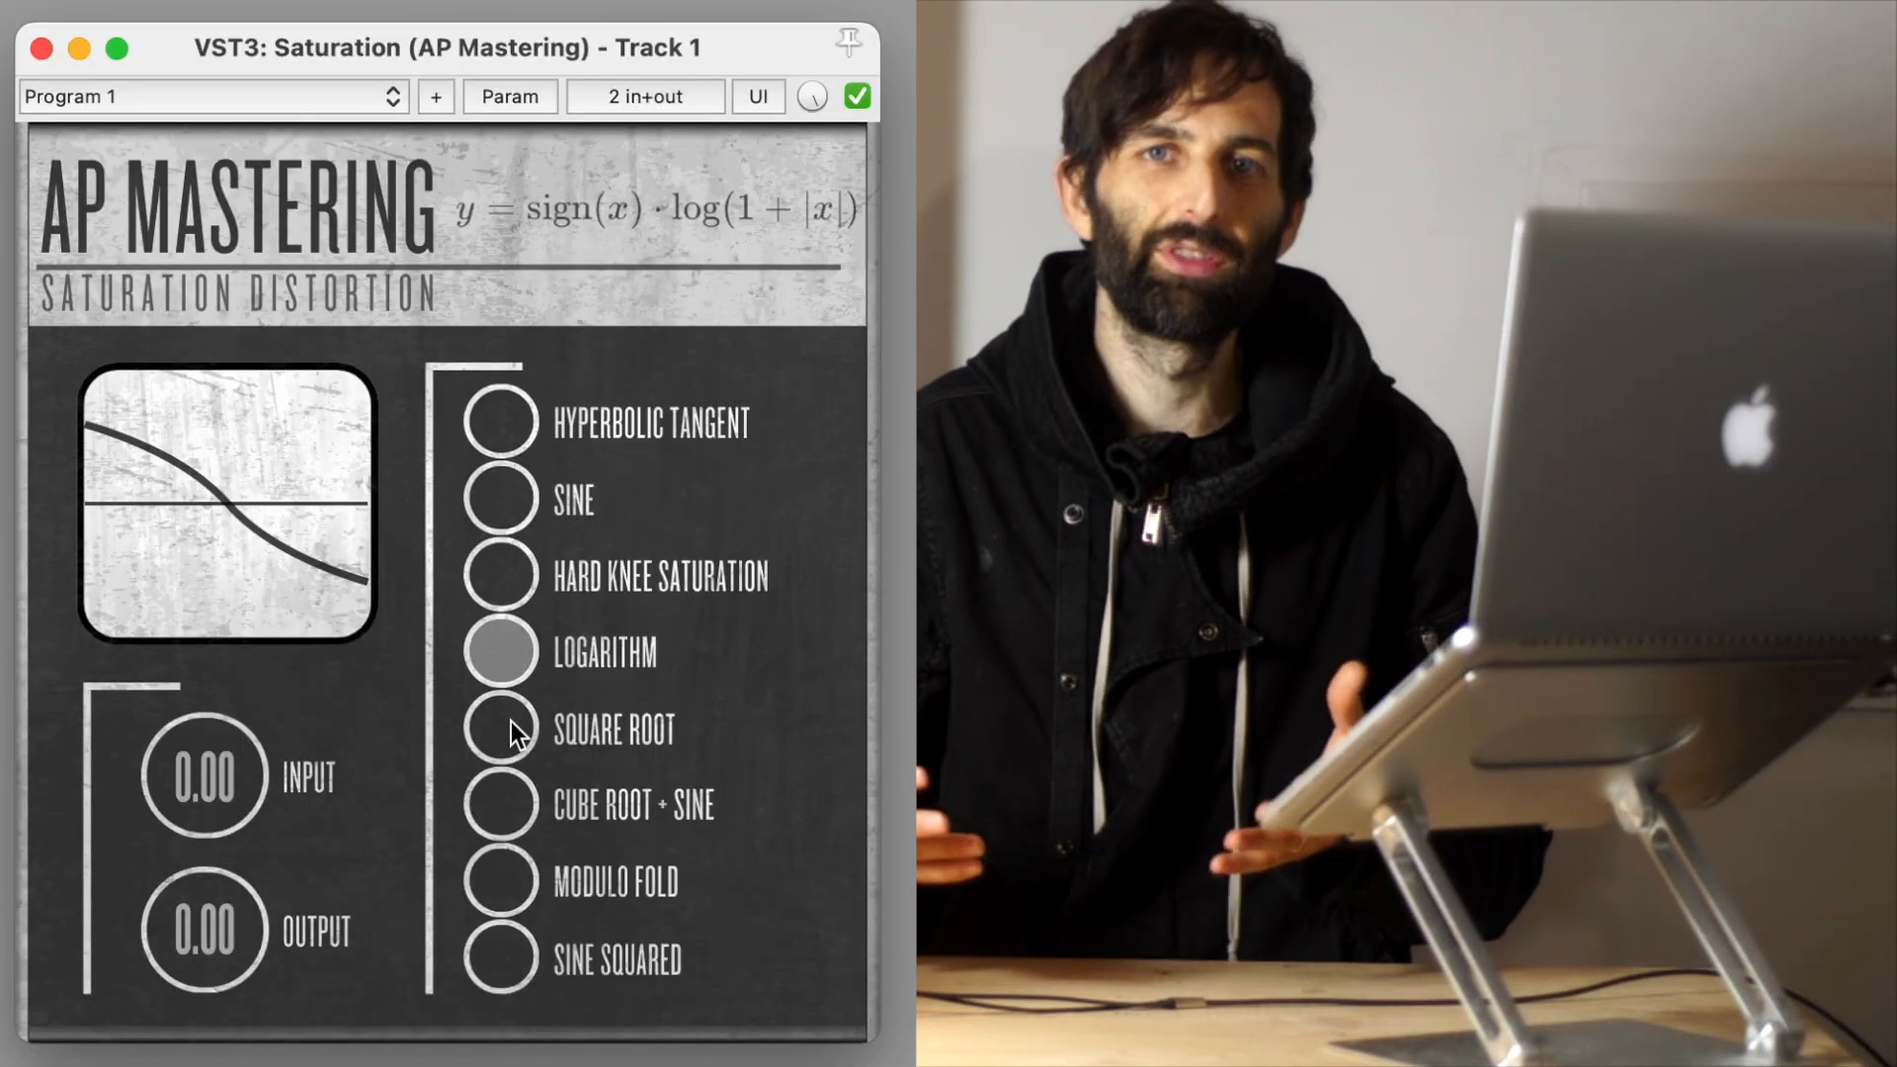
{"action": "left_click", "coordinate": [500, 807]}
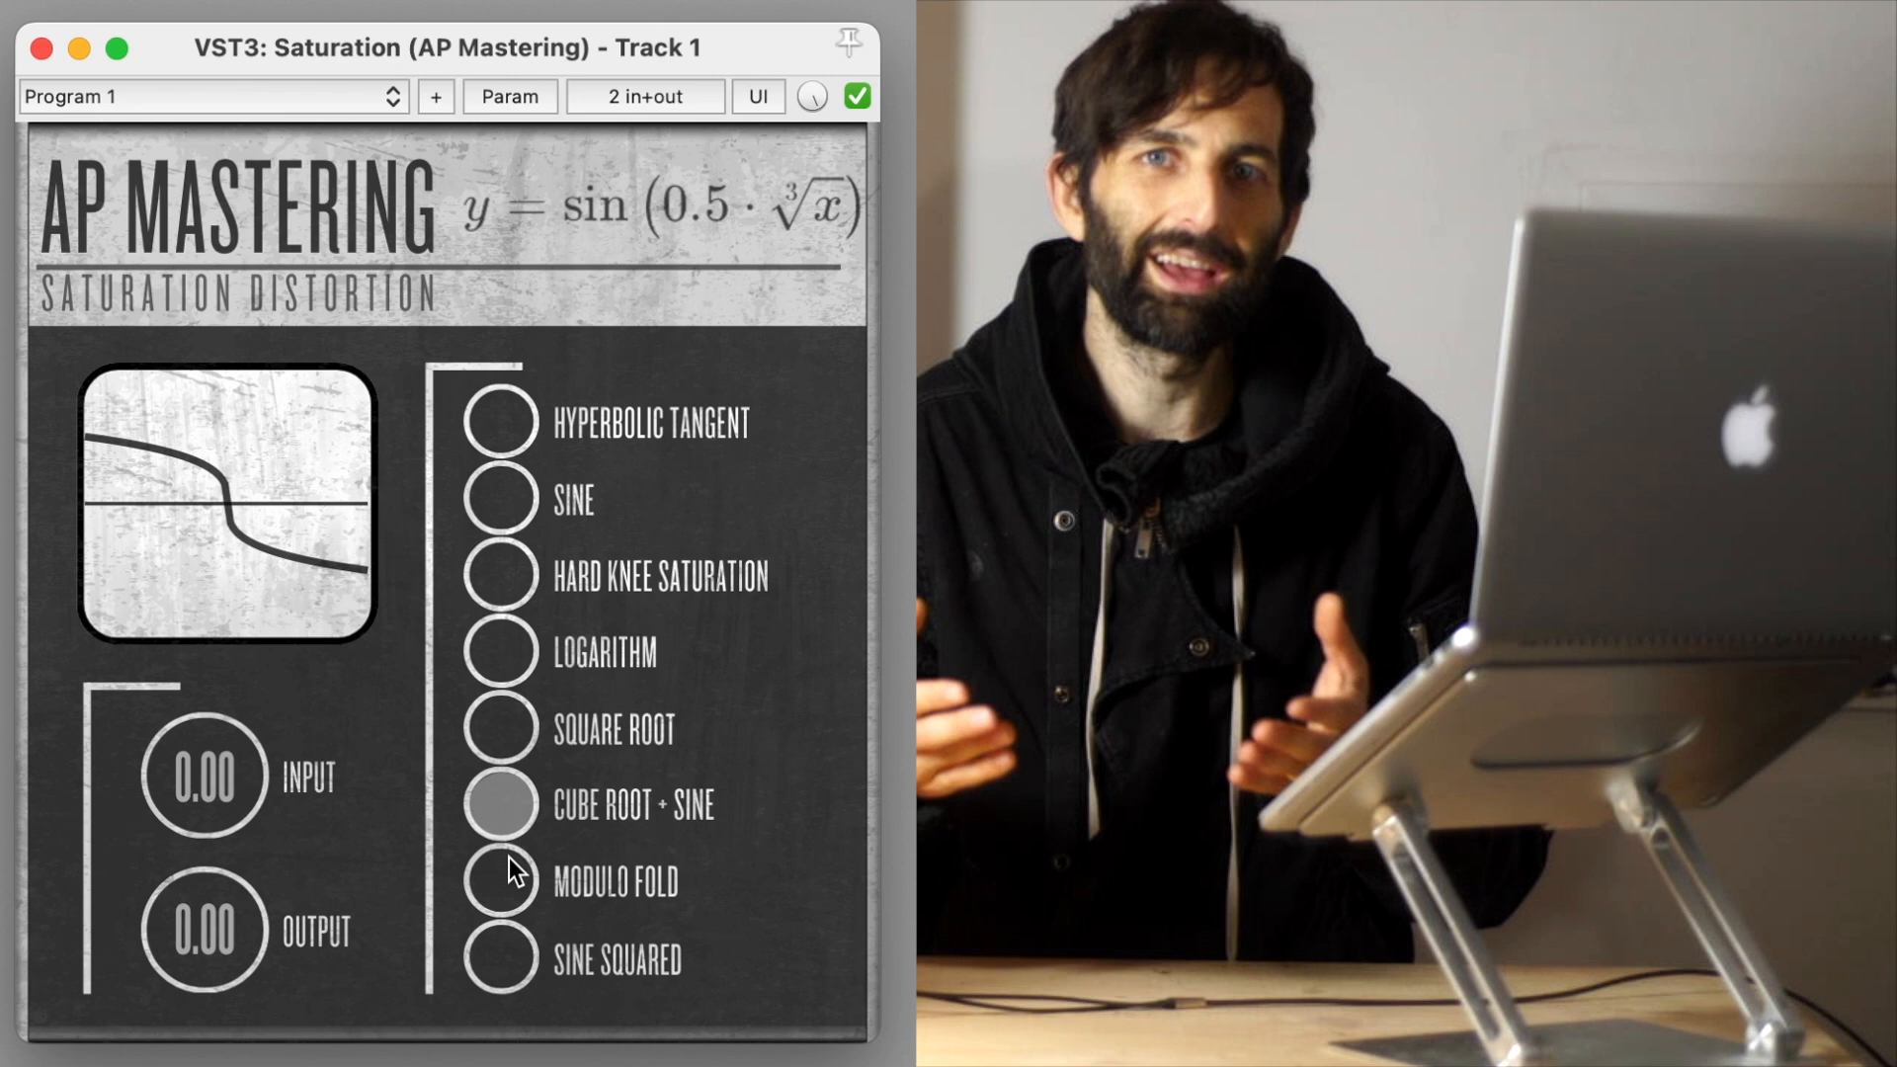
{"action": "left_click", "coordinate": [500, 963]}
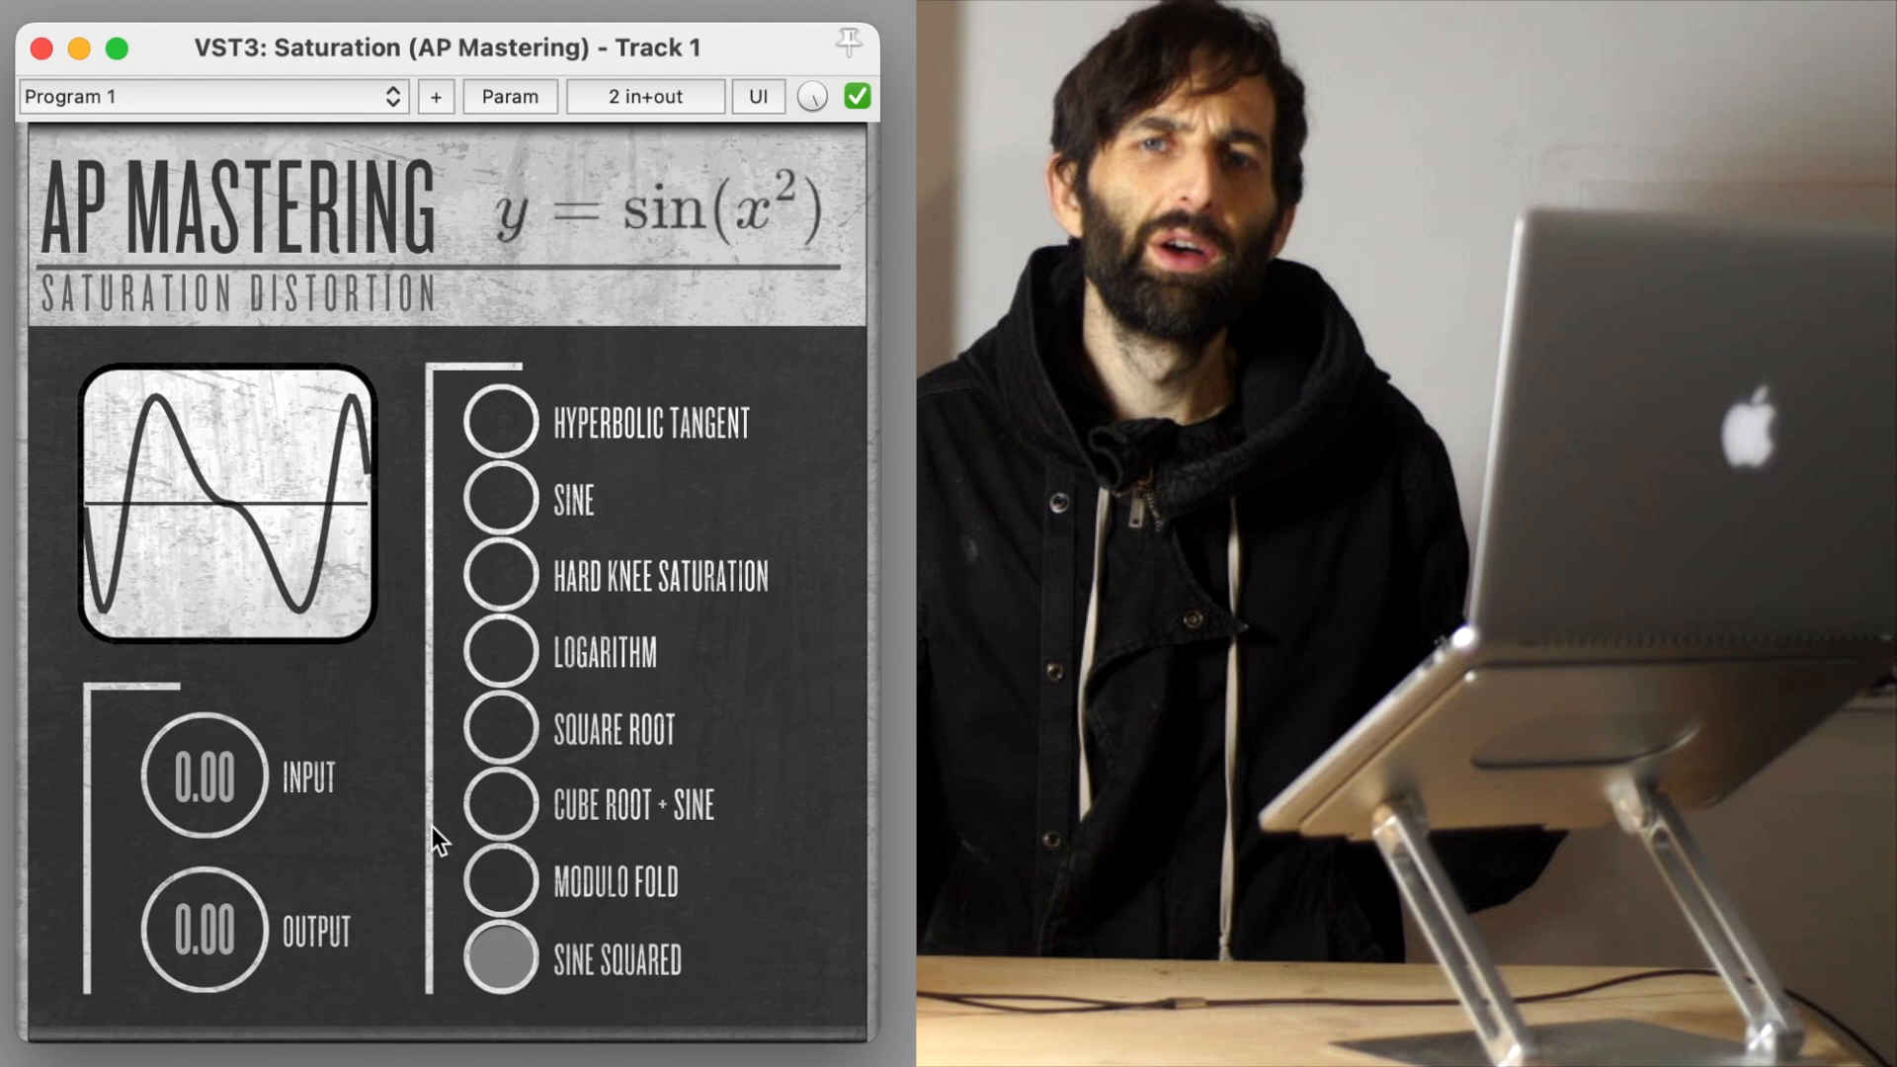
{"action": "left_click", "coordinate": [496, 881]}
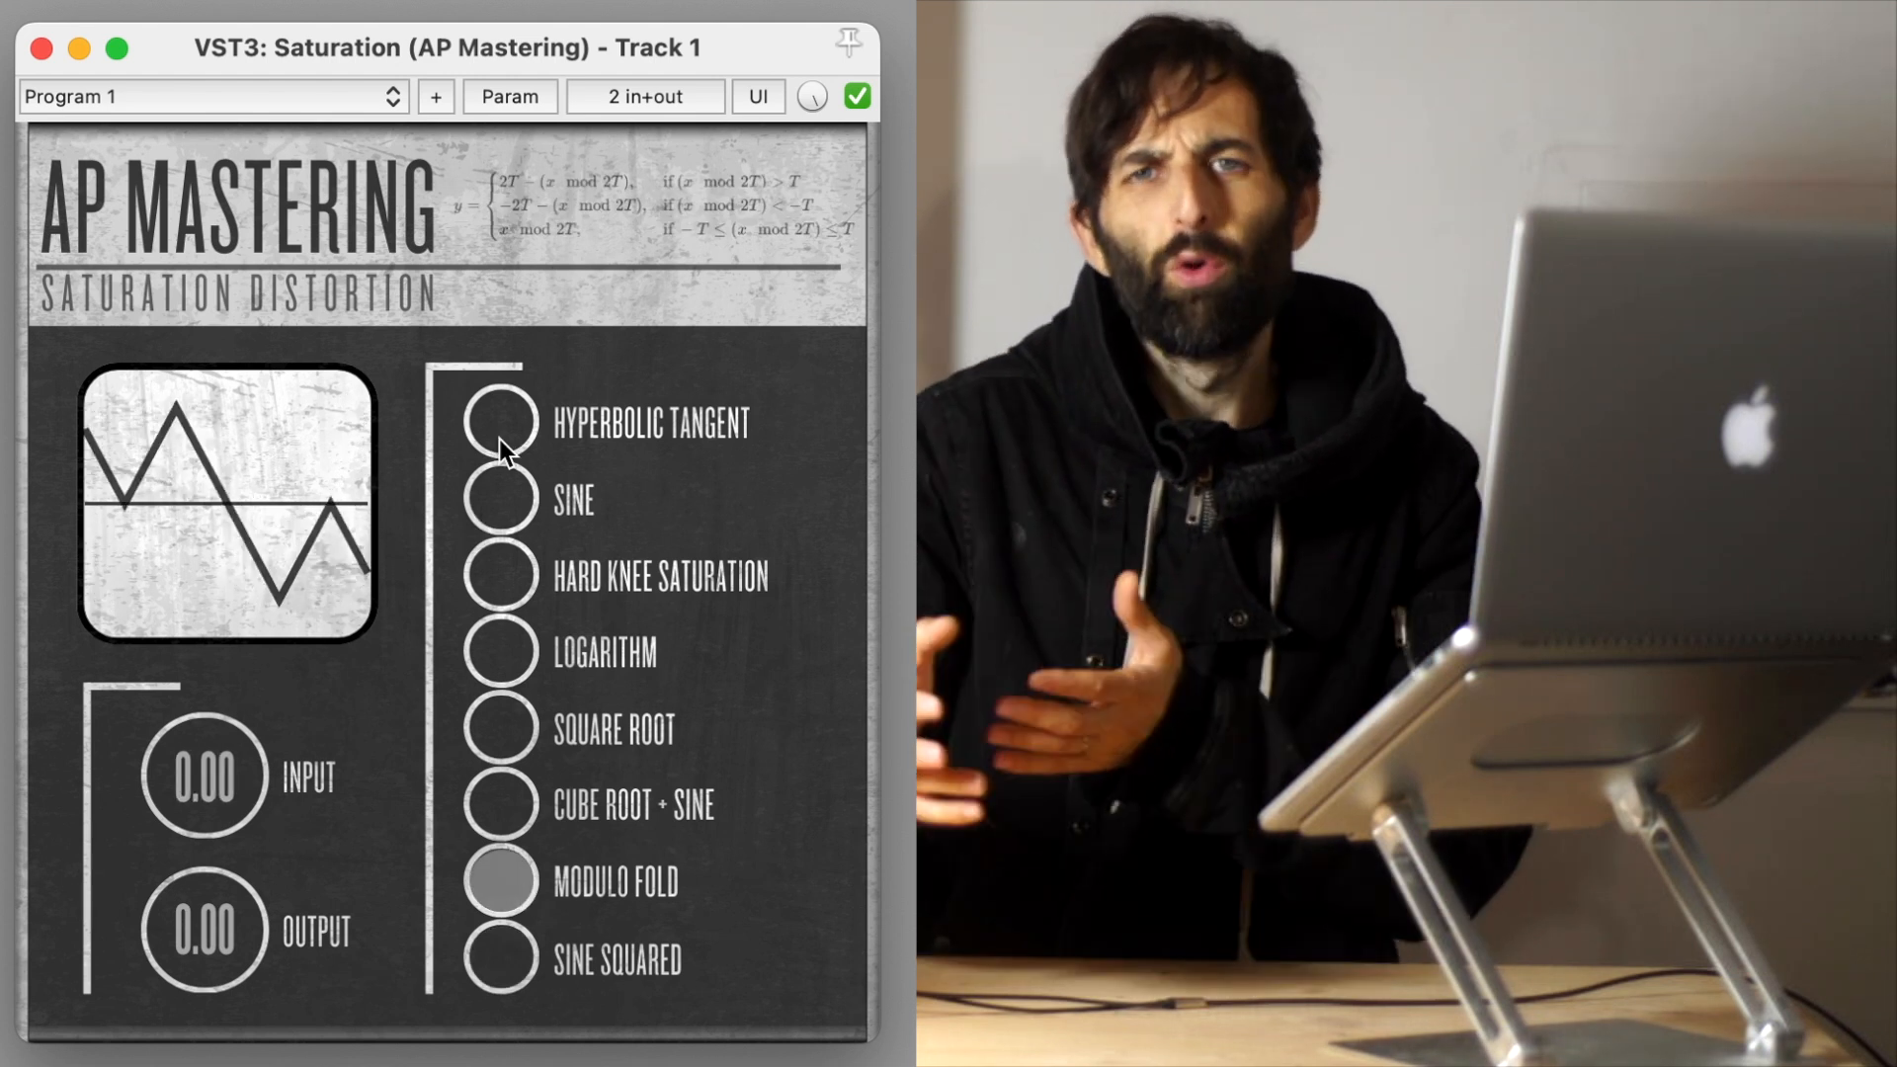
{"action": "left_click", "coordinate": [494, 422]}
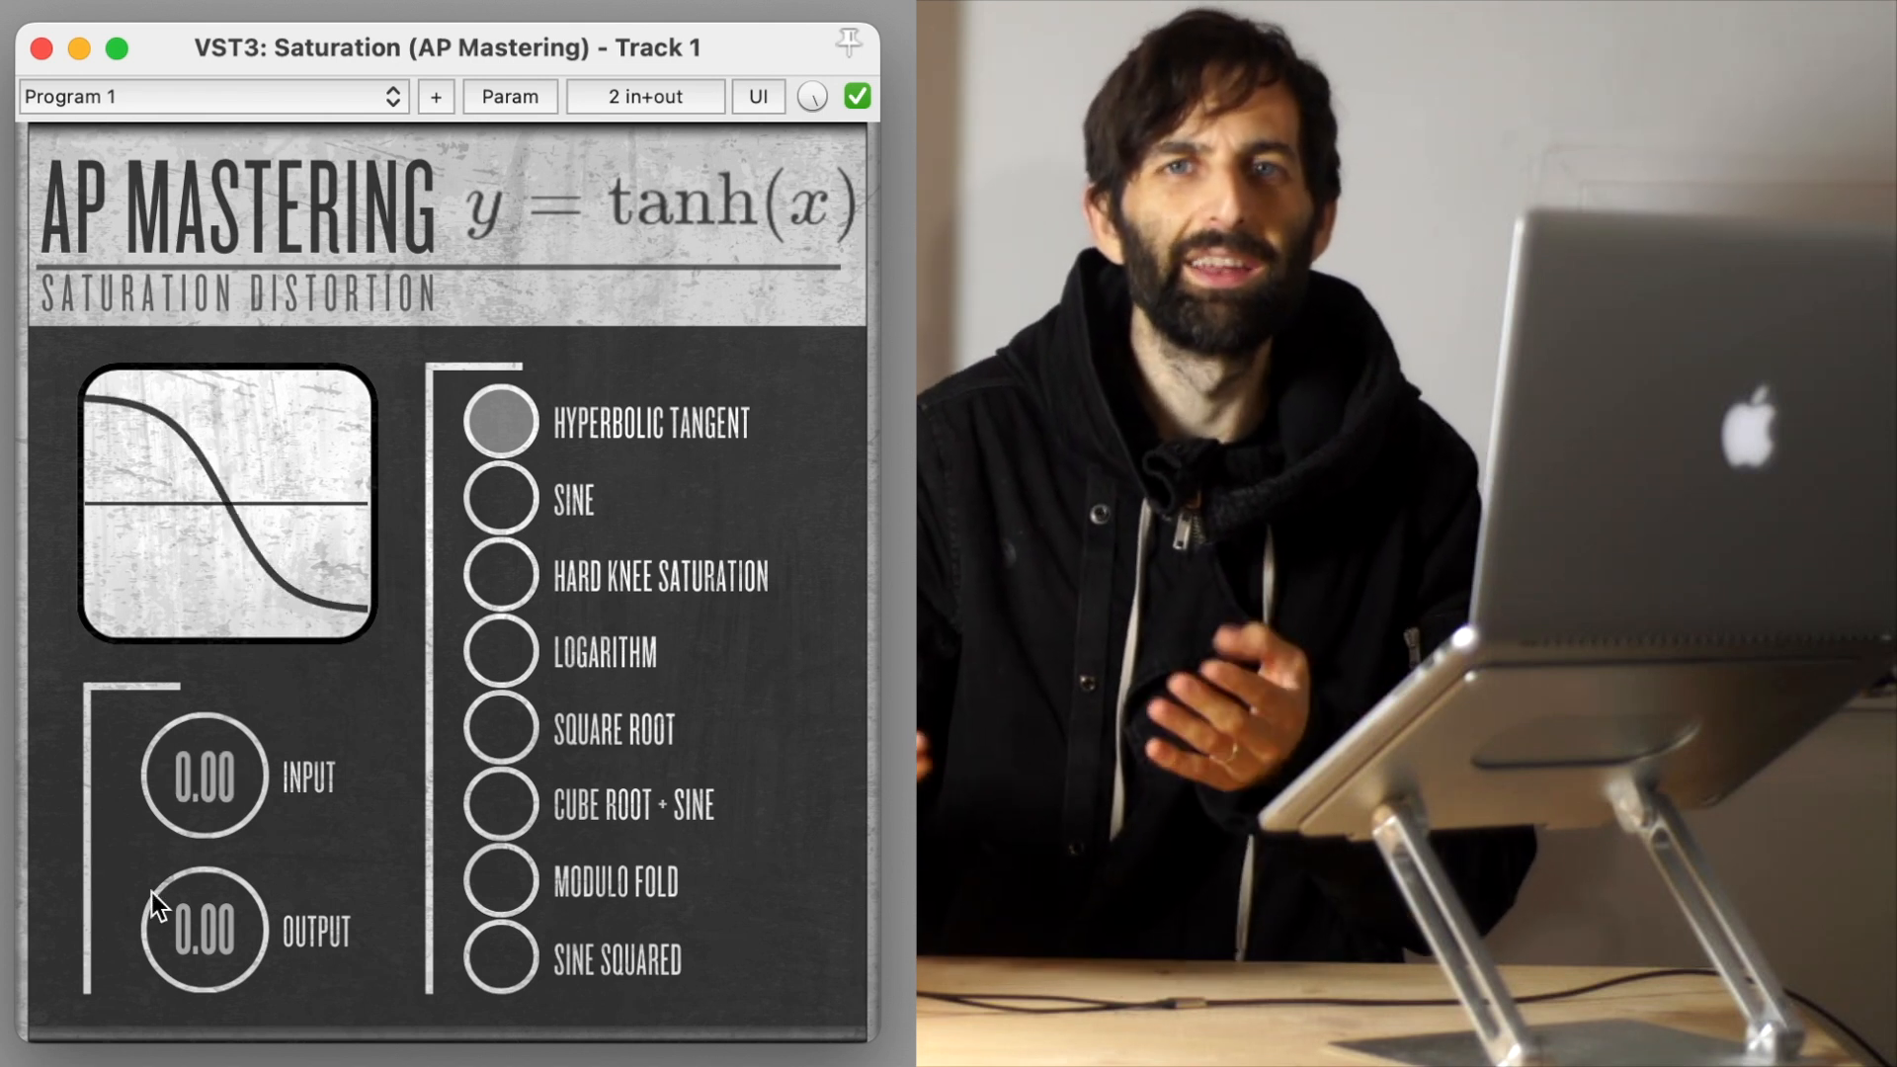
{"action": "left_click", "coordinate": [498, 729]}
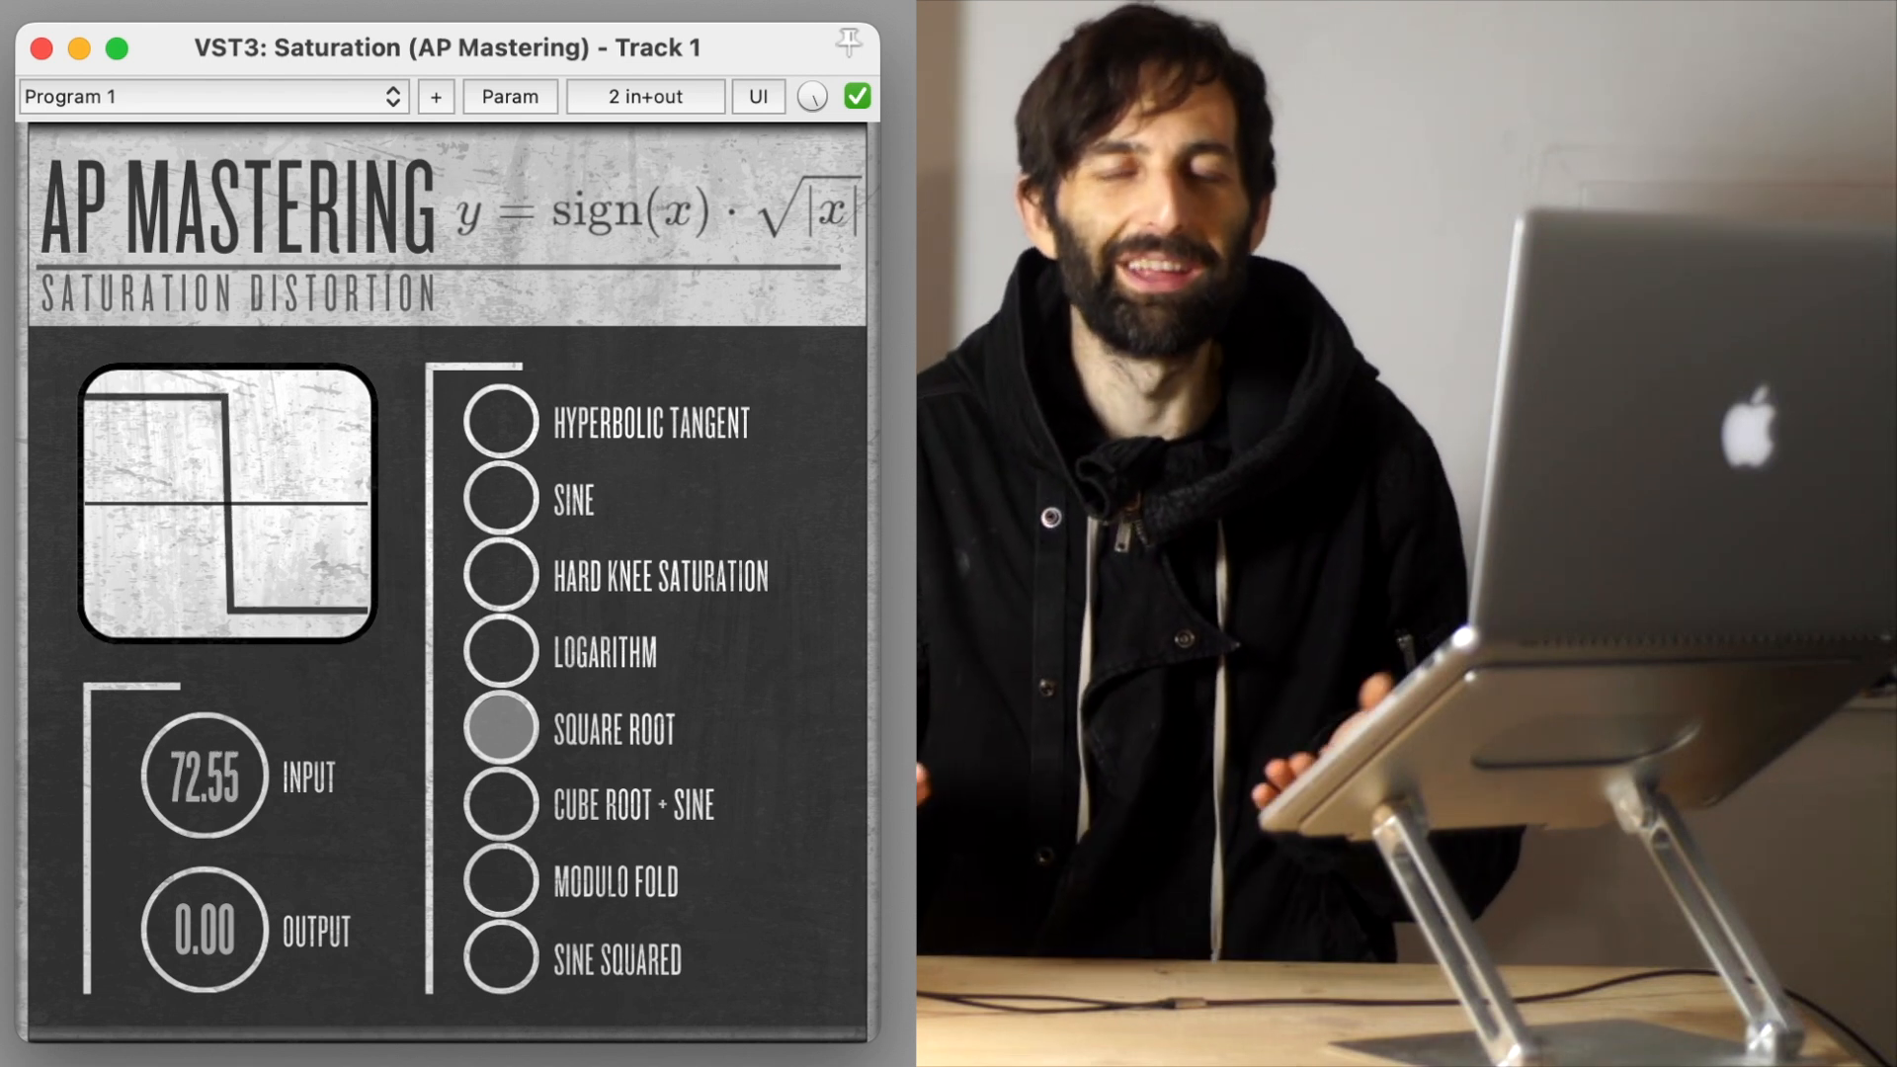
- Select Sine Squared and sweep the input gain up to 120.00, then back down to 0.00
{"action": "left_click", "coordinate": [502, 964]}
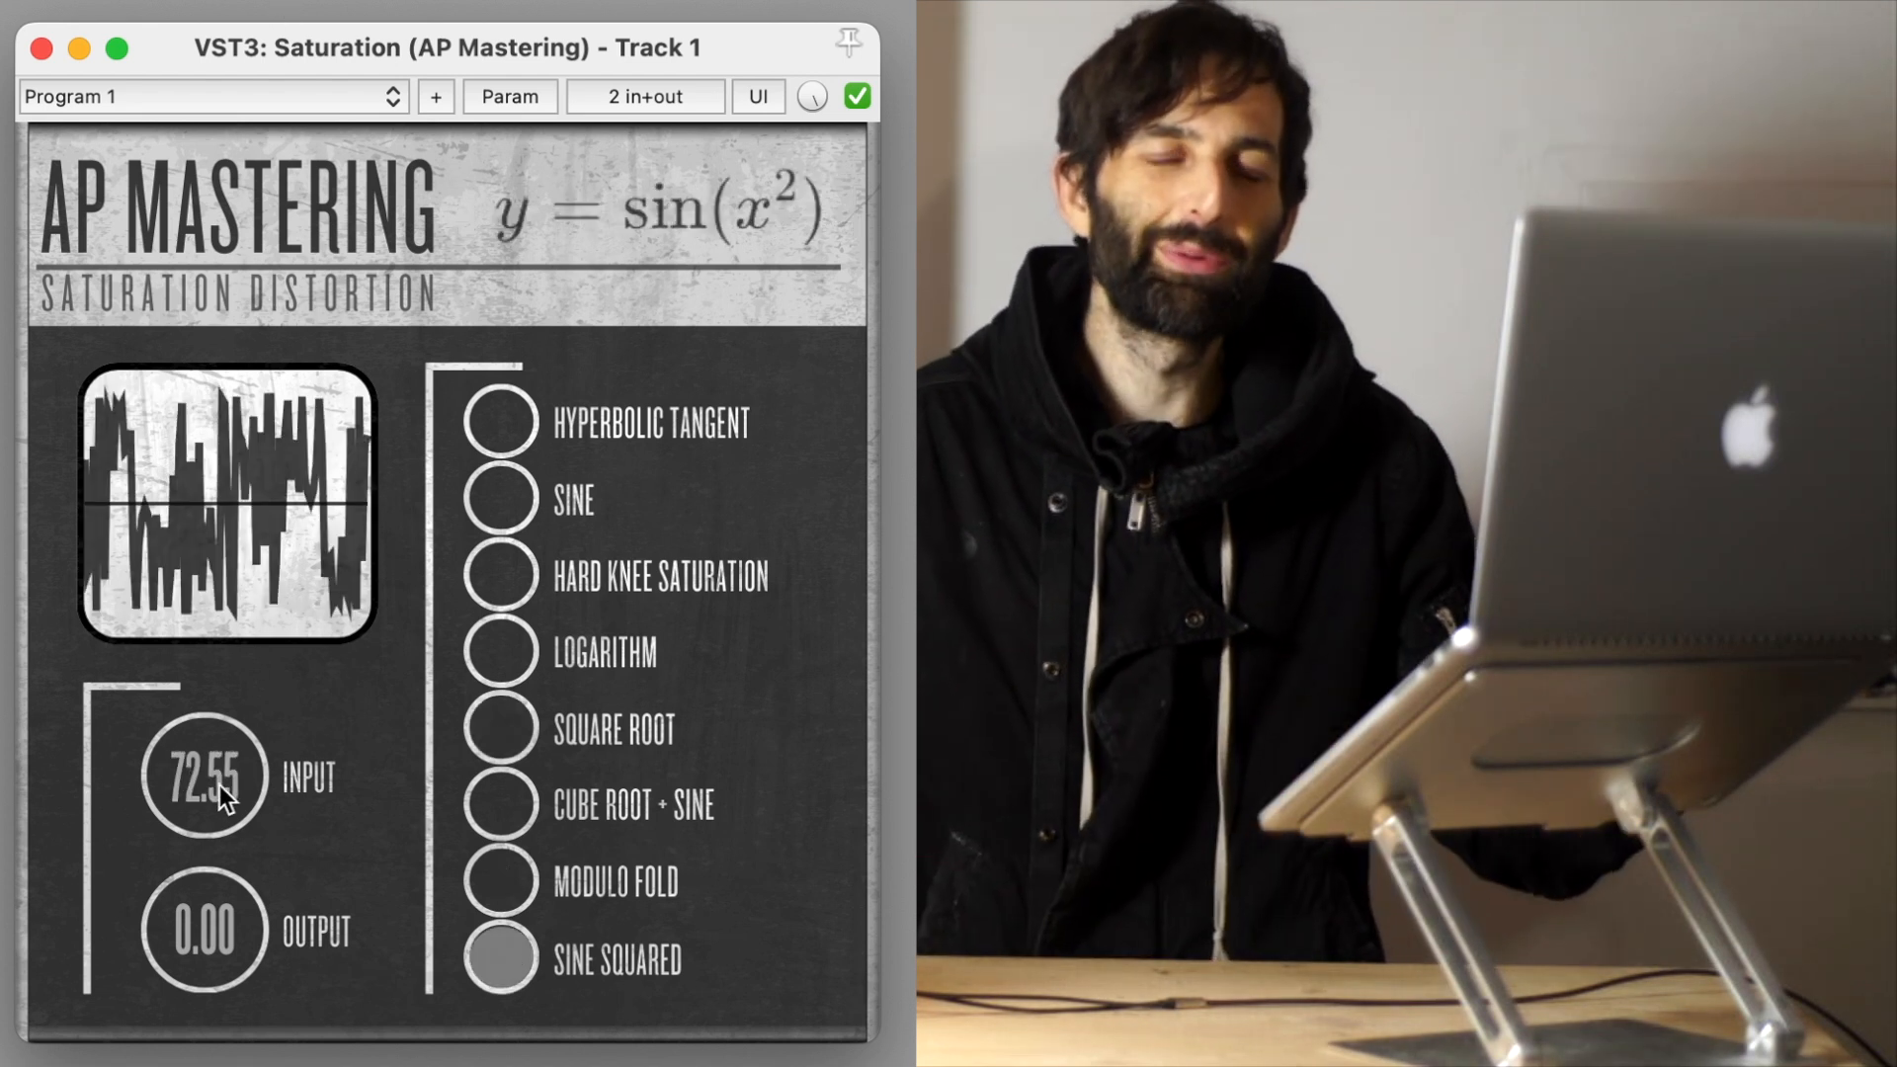
{"action": "left_click_drag", "start_coordinate": [202, 775], "coordinate": [202, 701]}
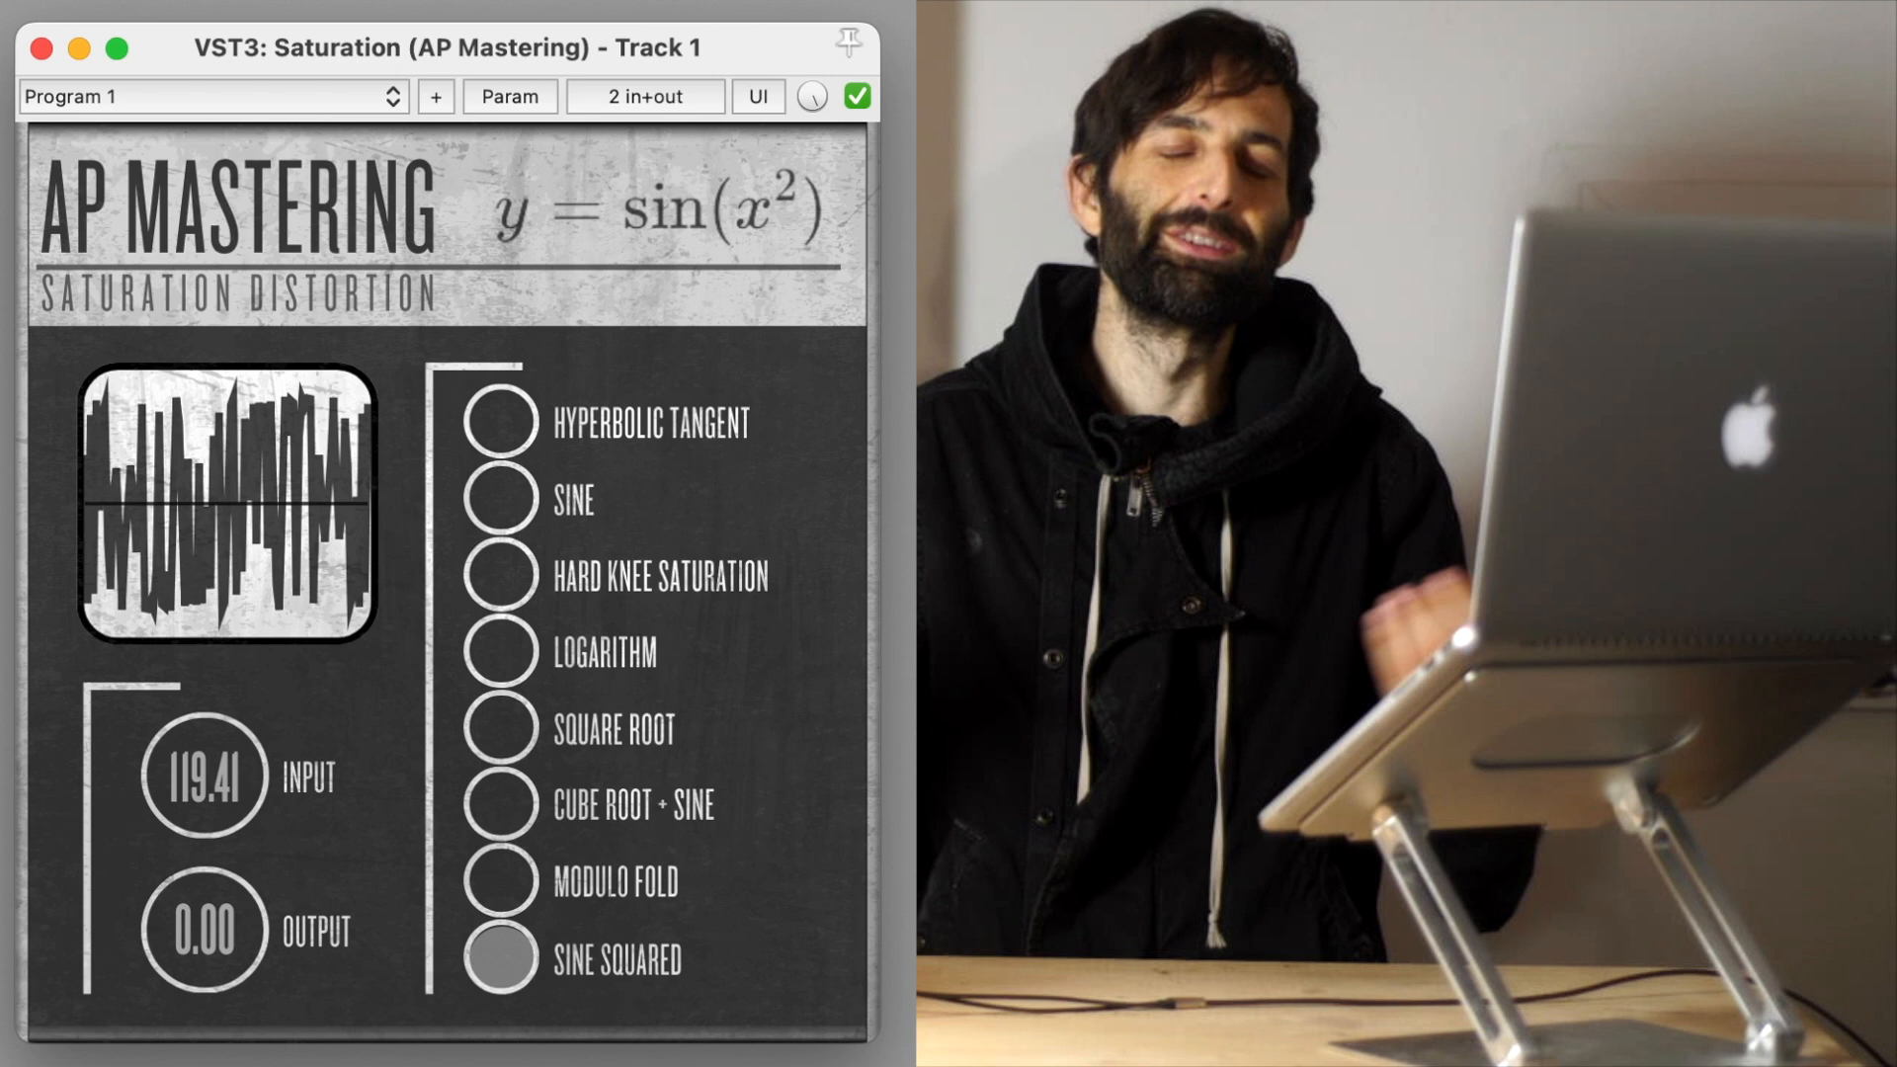
{"action": "left_click_drag", "start_coordinate": [202, 775], "coordinate": [201, 725]}
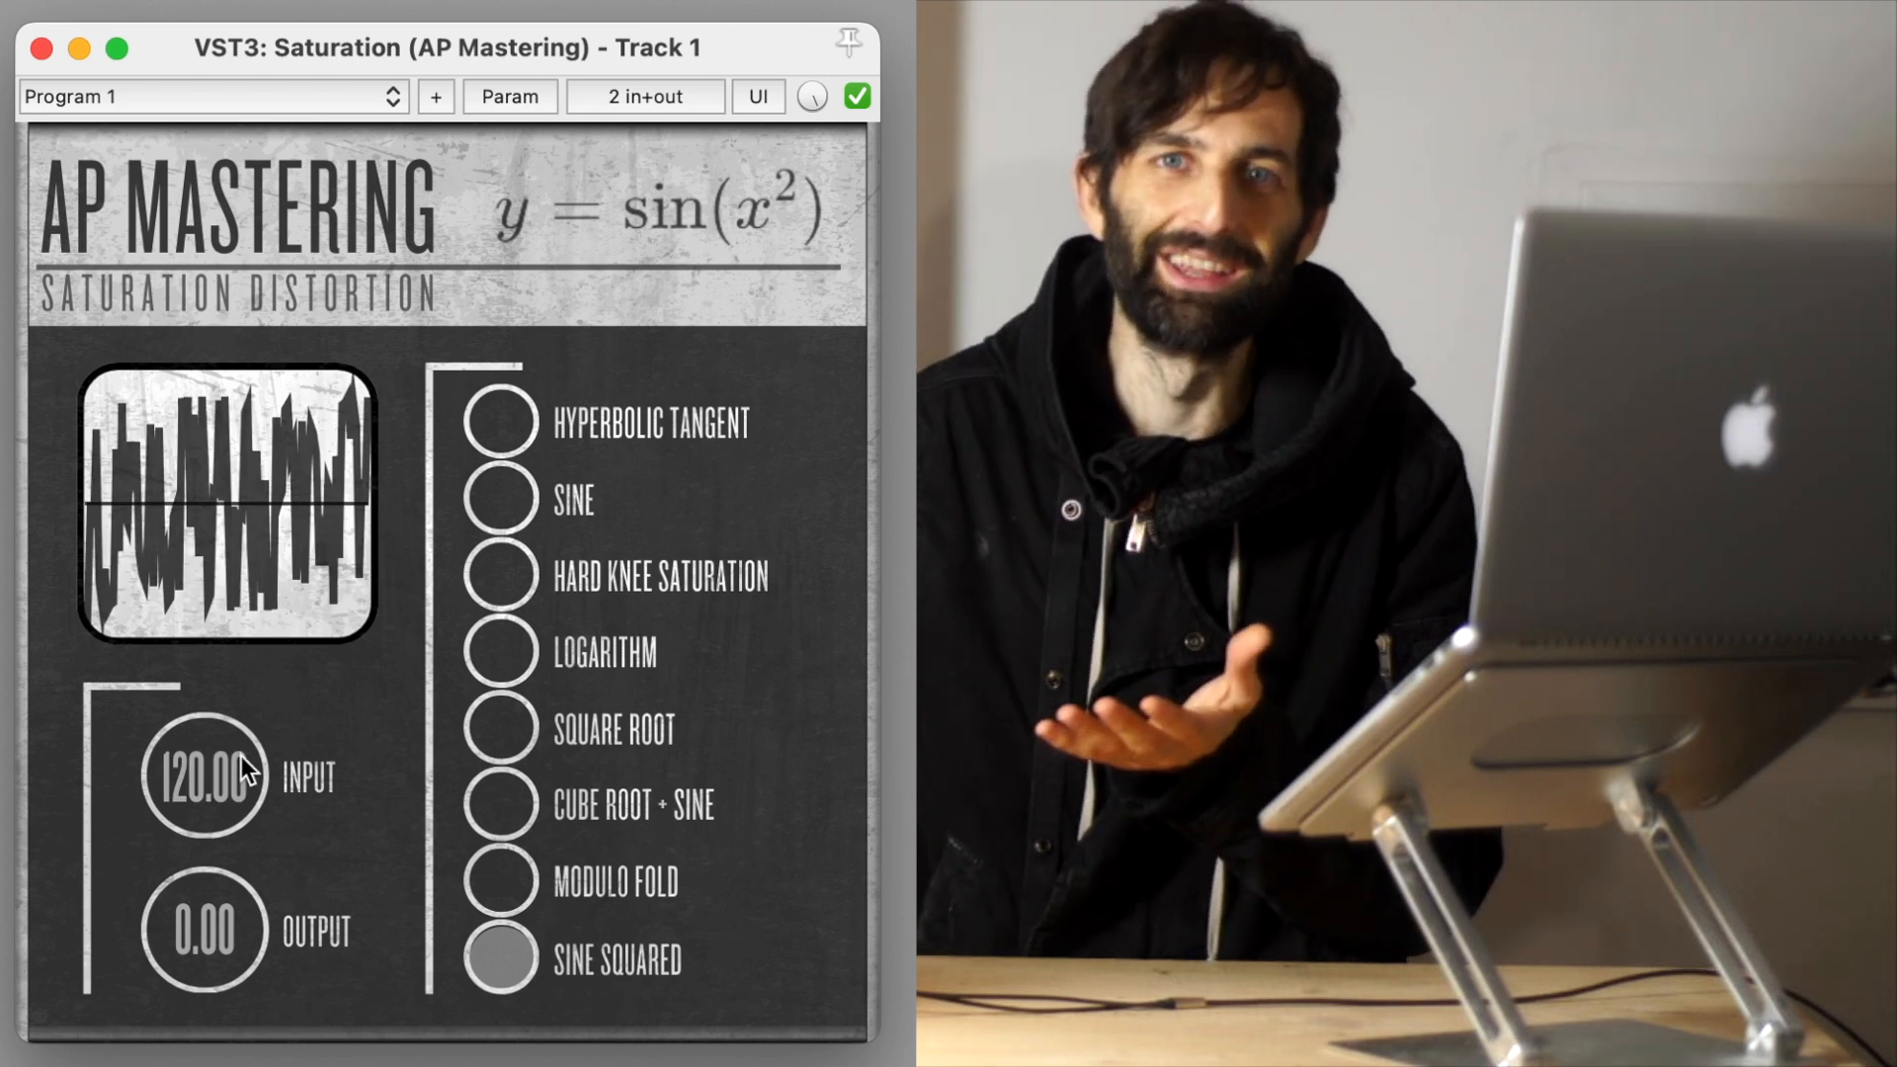
{"action": "left_click_drag", "start_coordinate": [201, 774], "coordinate": [202, 798]}
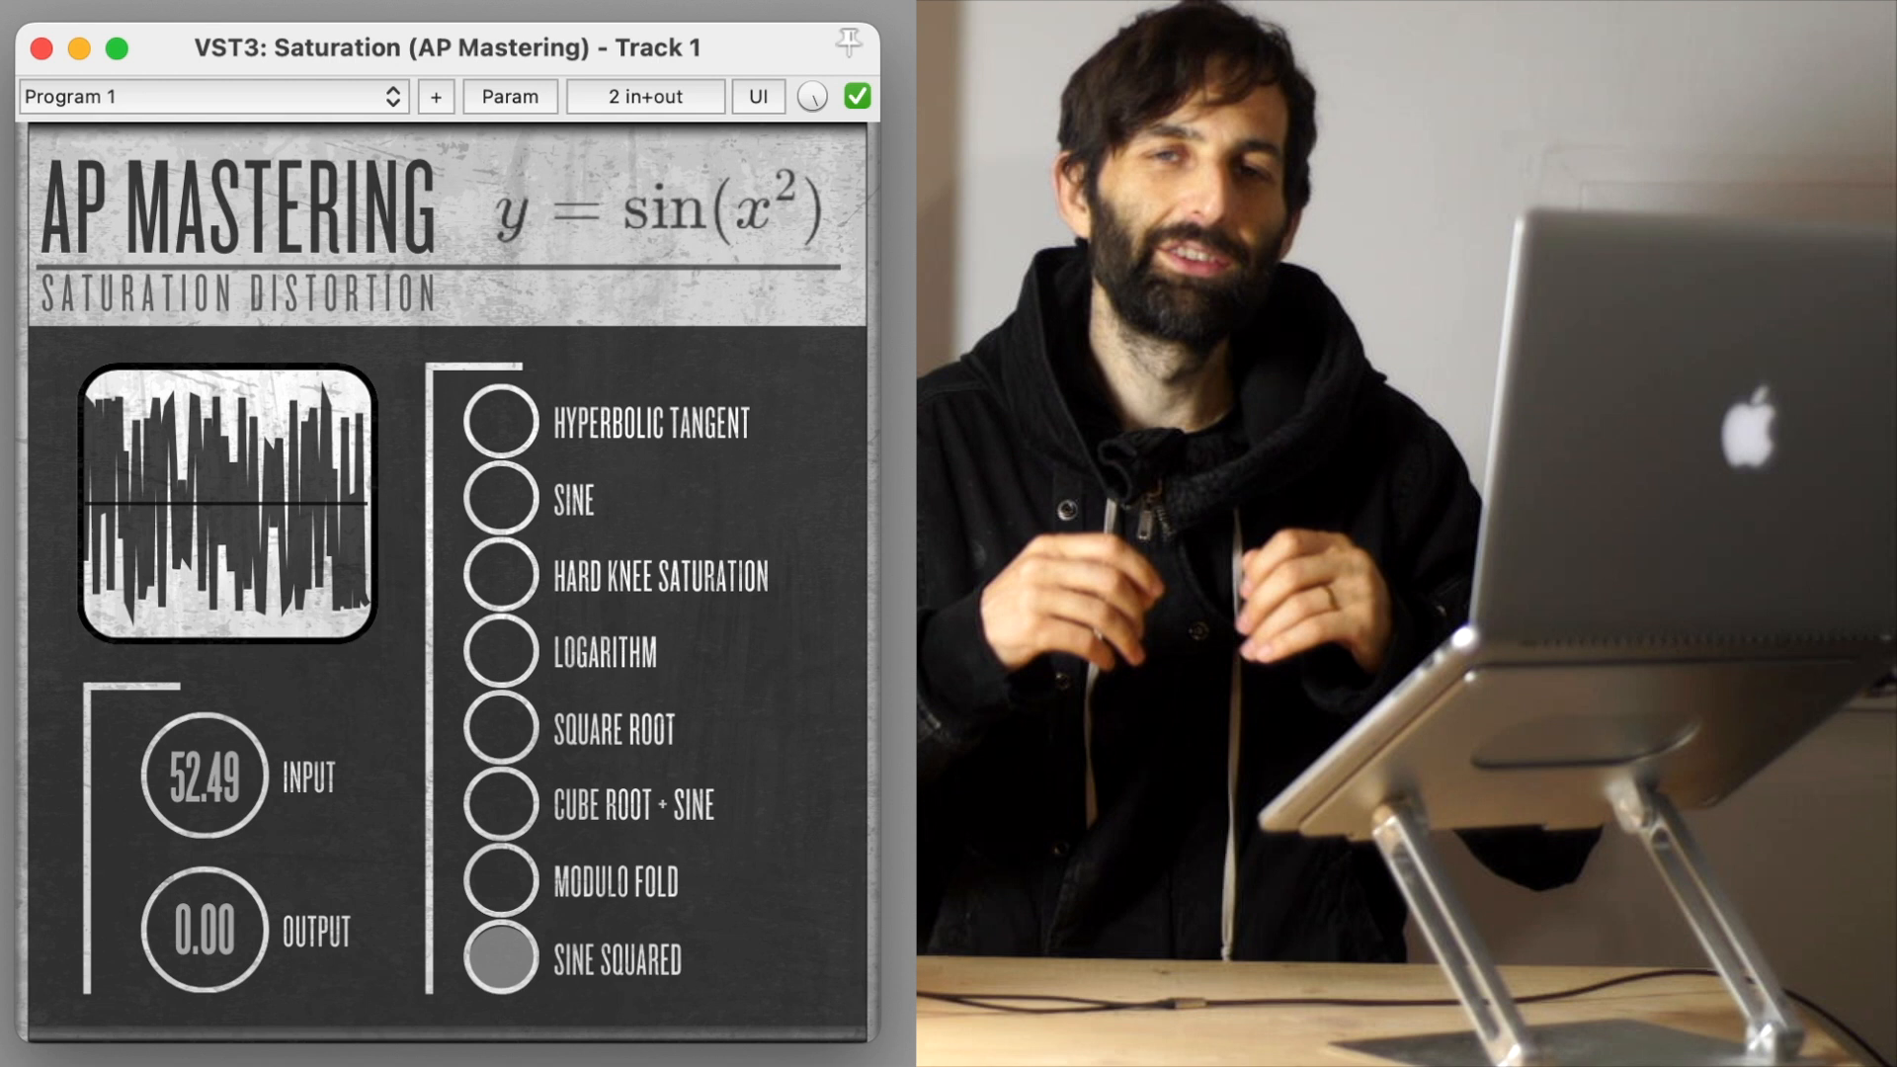
{"action": "left_click_drag", "start_coordinate": [201, 777], "coordinate": [201, 847]}
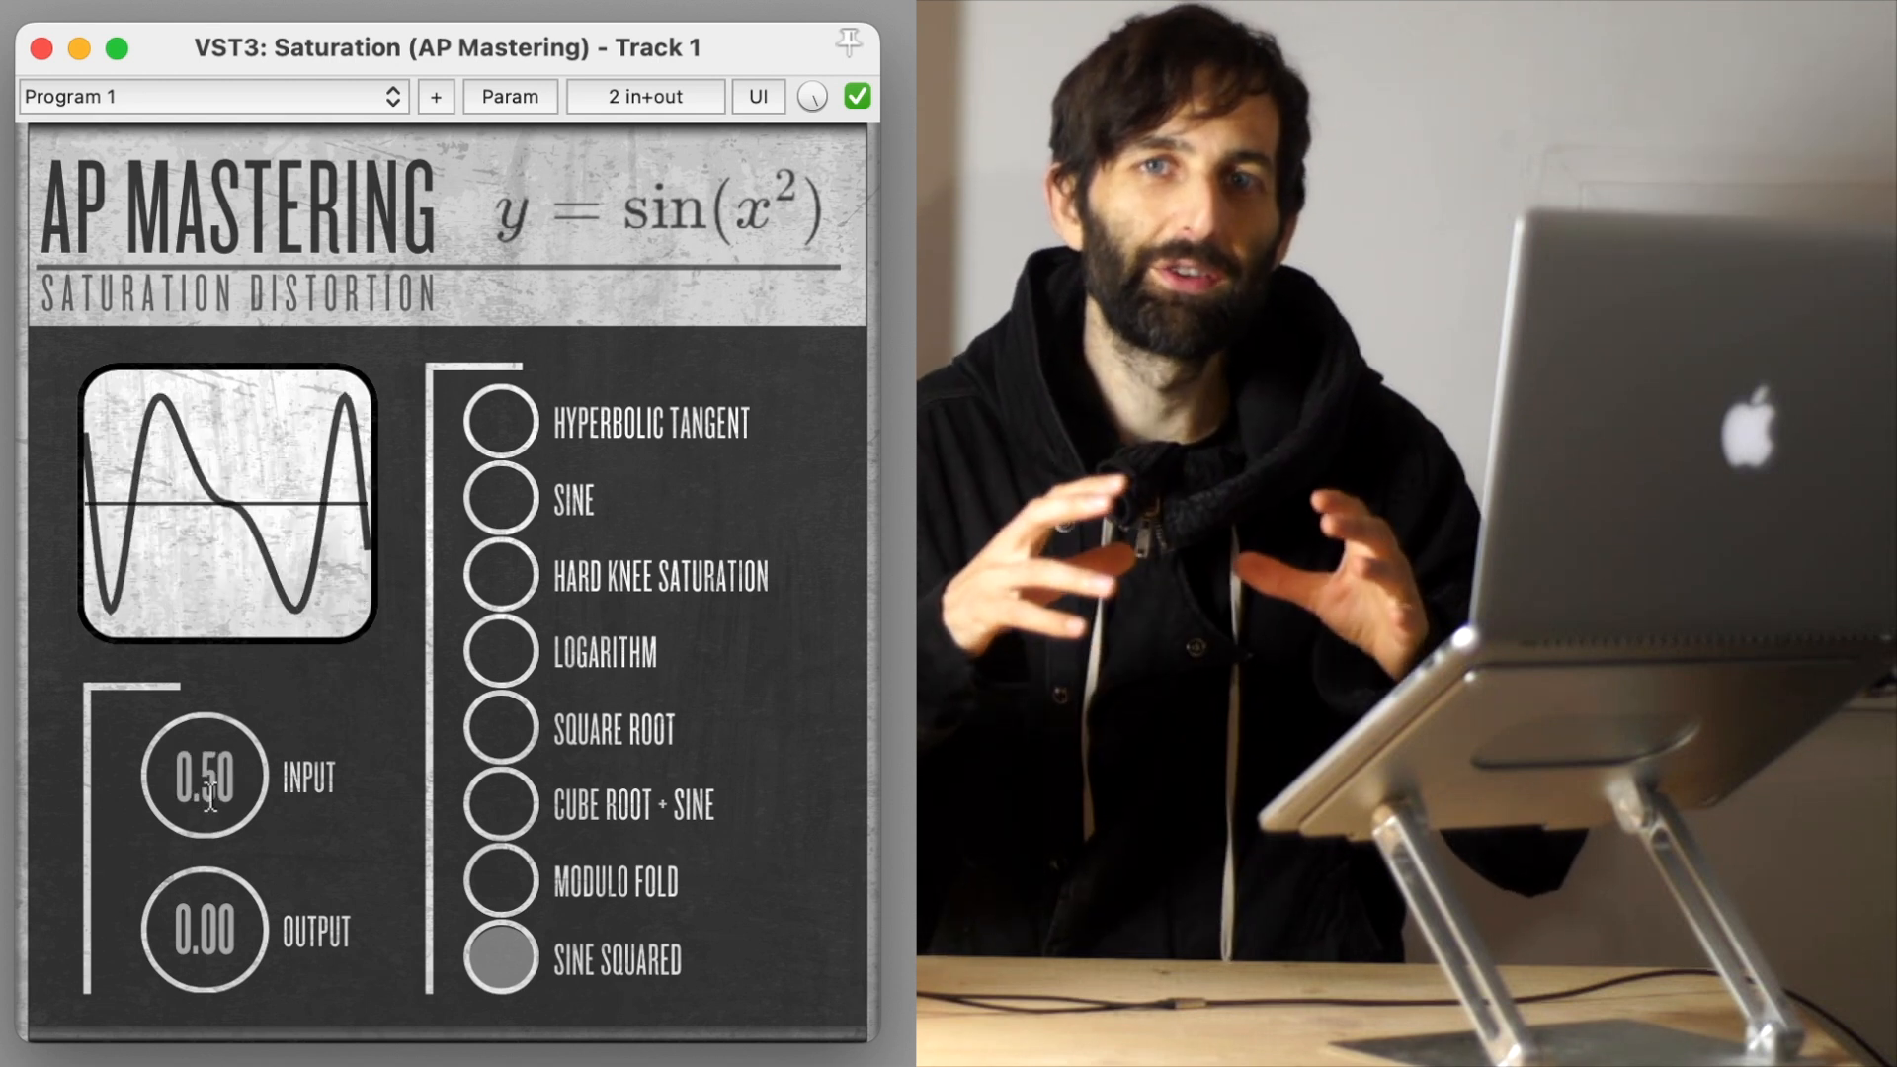
{"action": "left_click_drag", "start_coordinate": [204, 777], "coordinate": [204, 677]}
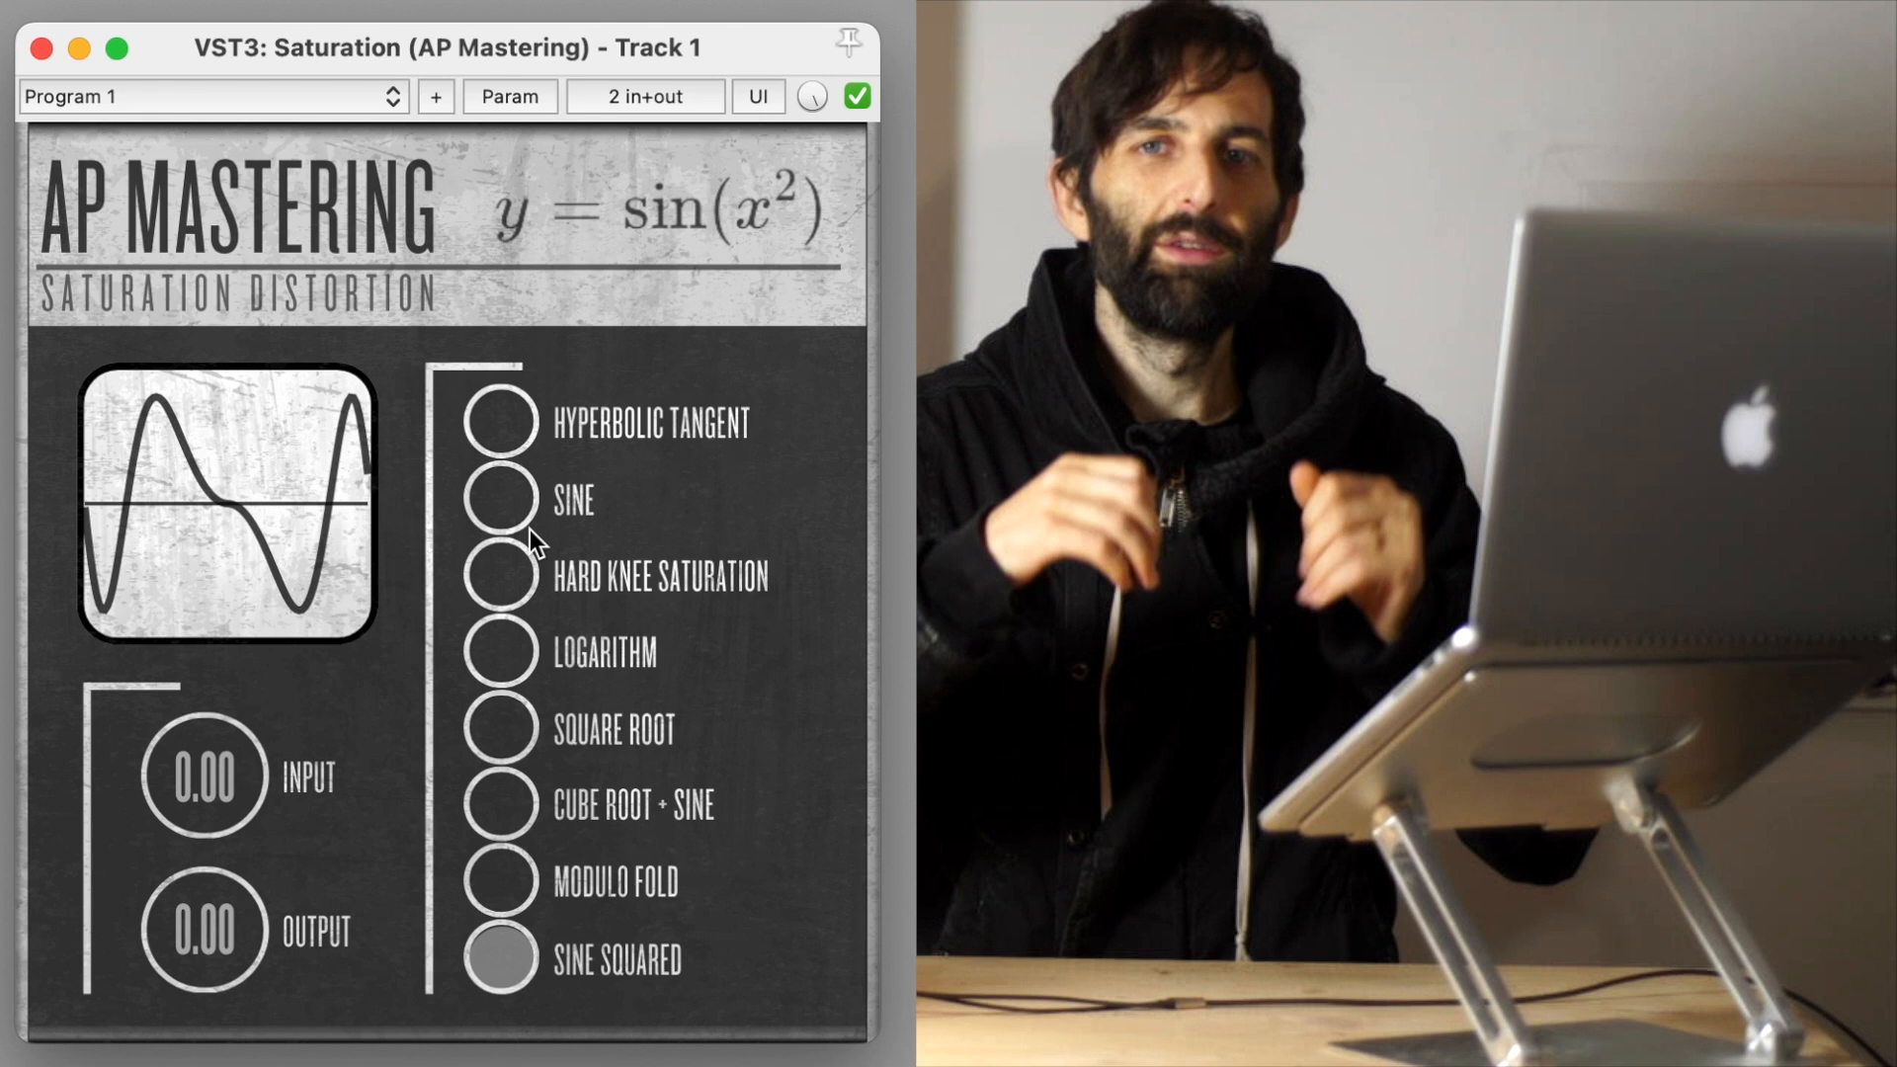
- Try Hard Knee Saturation, then switch to Modulo Fold with input gain around 39.19
{"action": "left_click", "coordinate": [499, 577]}
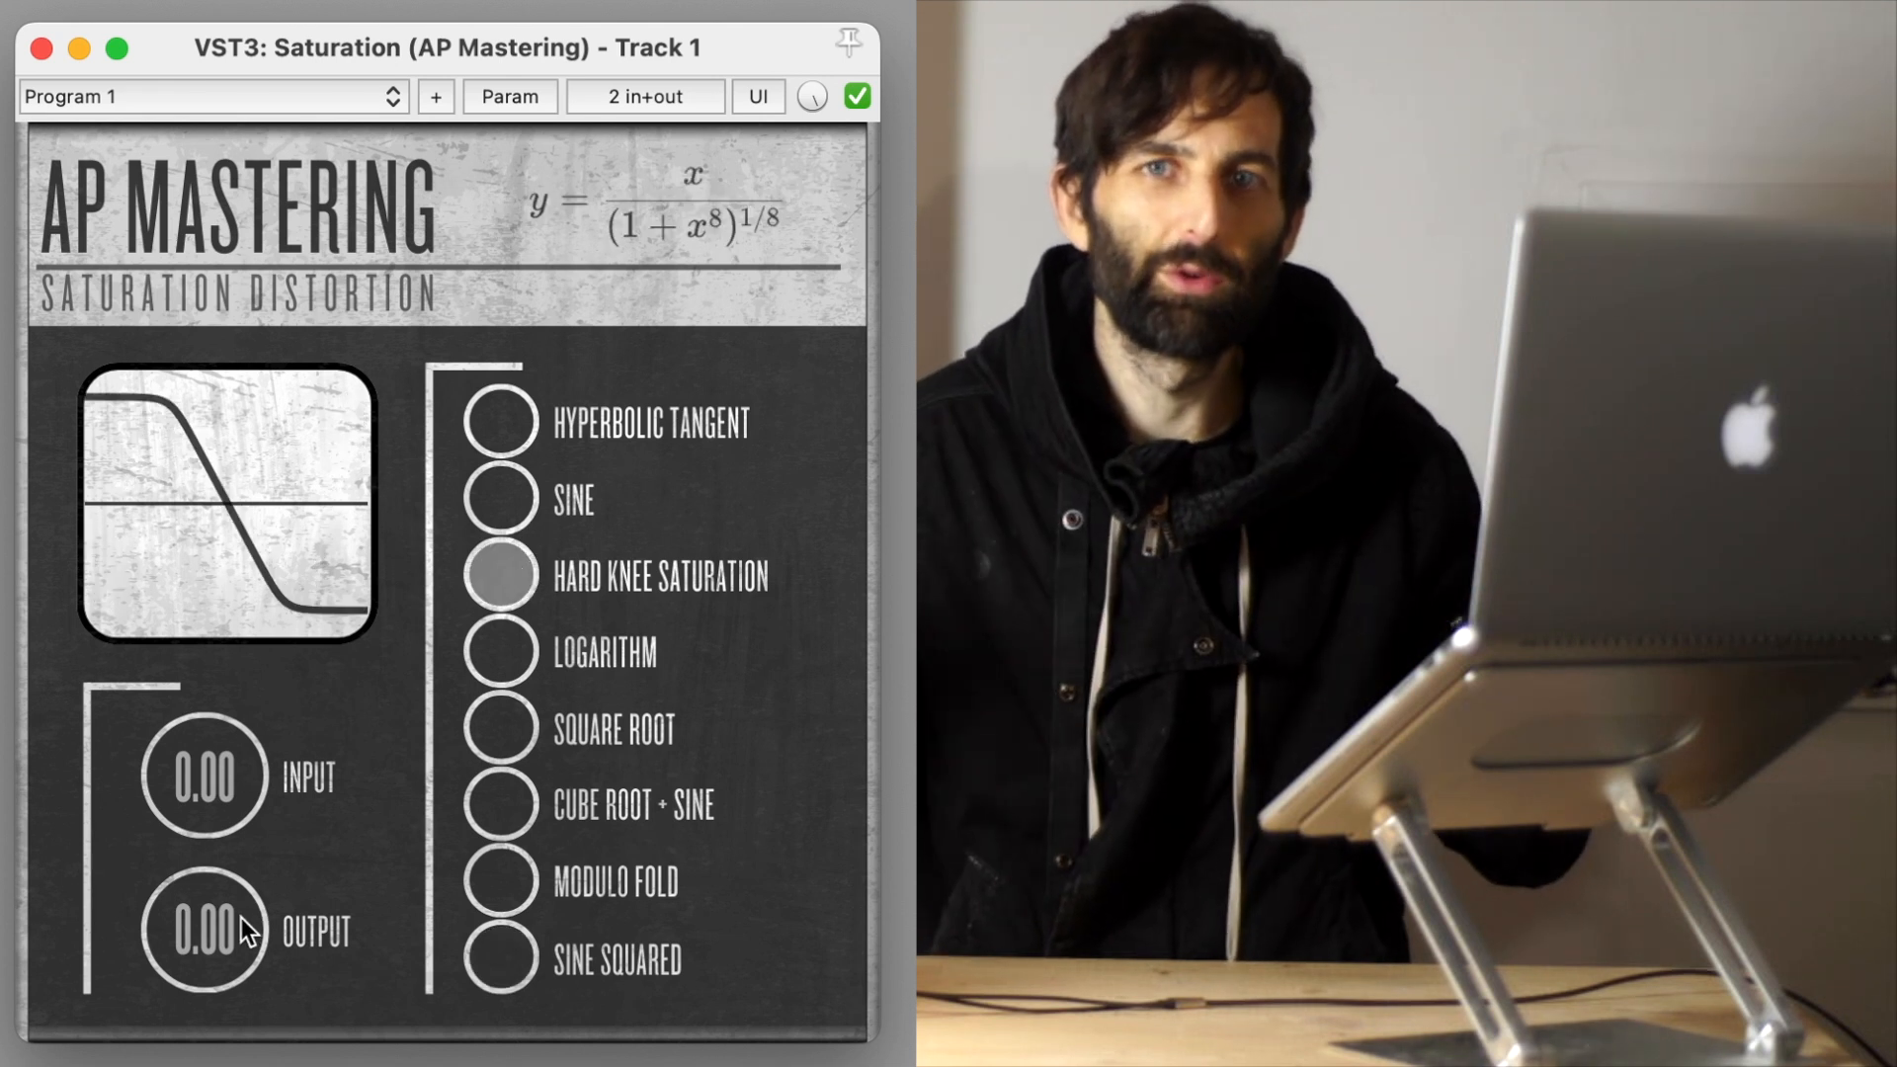
{"action": "left_click_drag", "start_coordinate": [205, 930], "coordinate": [206, 981]}
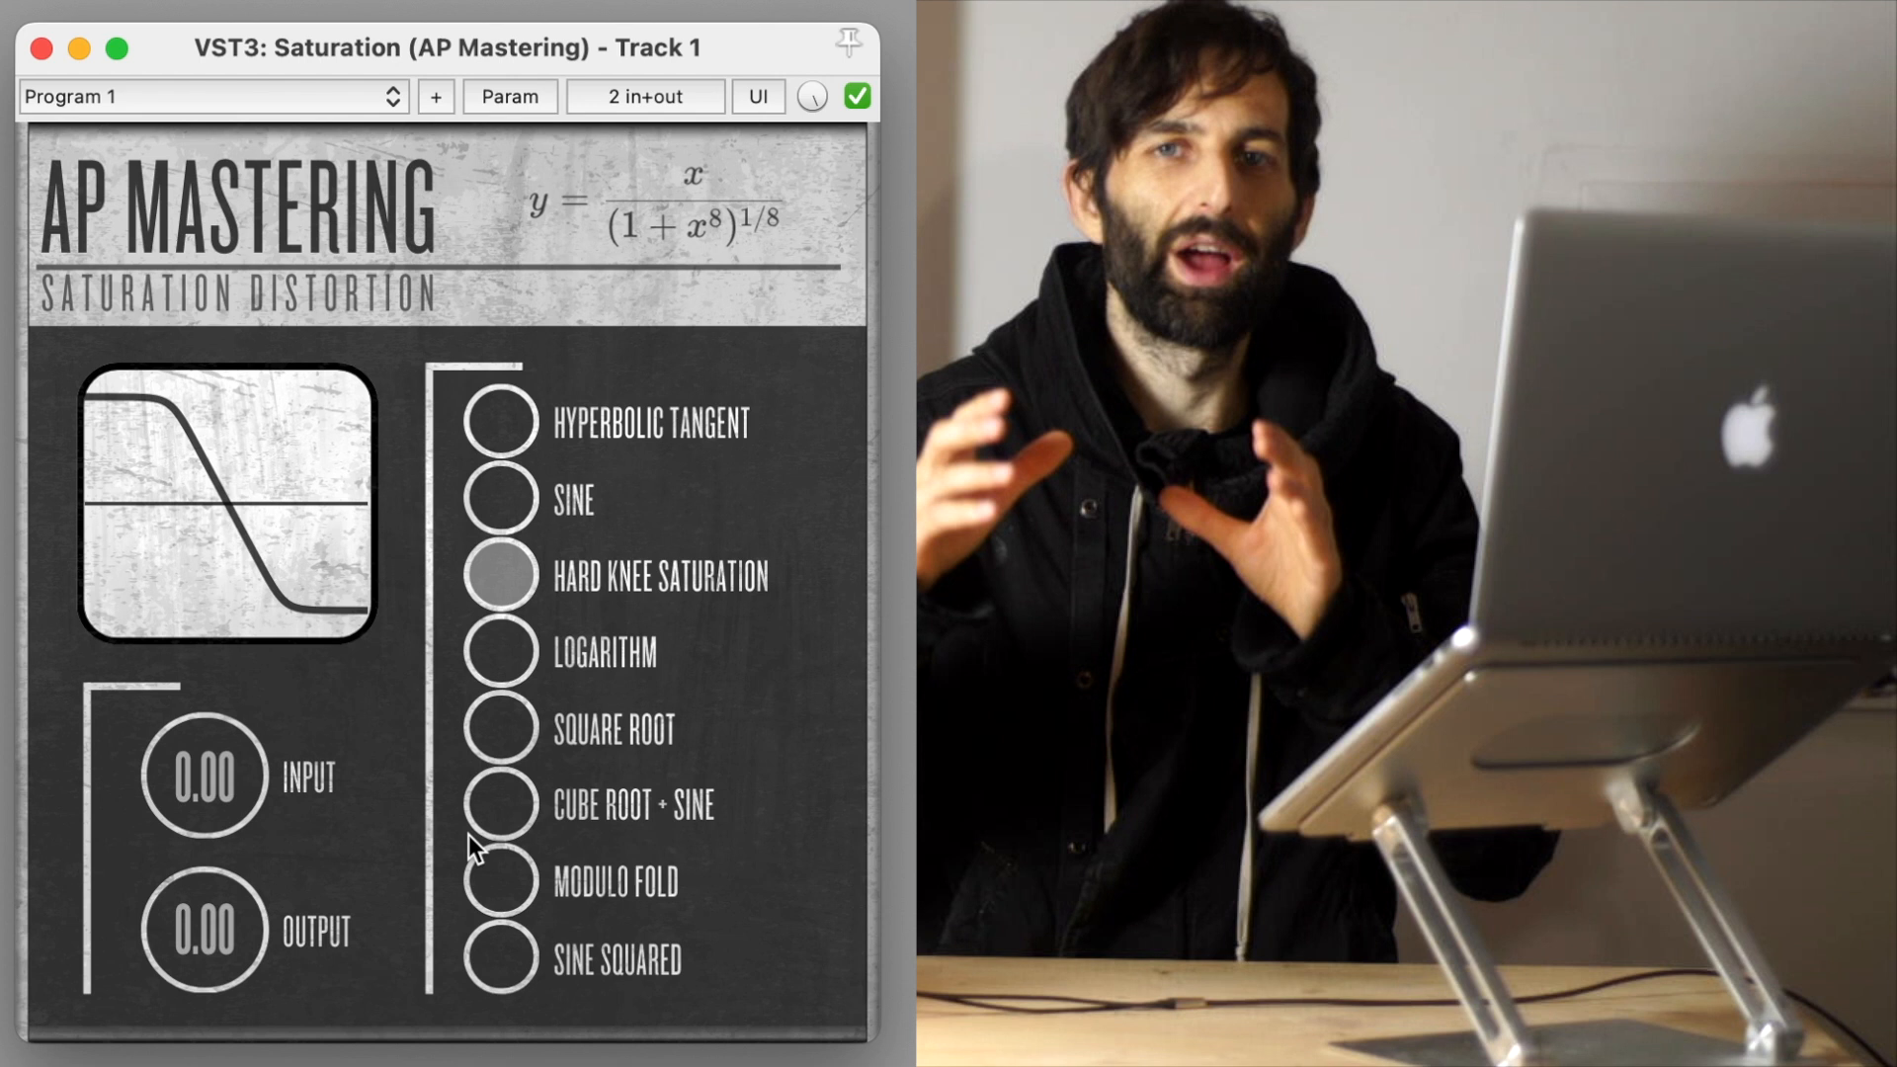
{"action": "left_click", "coordinate": [498, 887]}
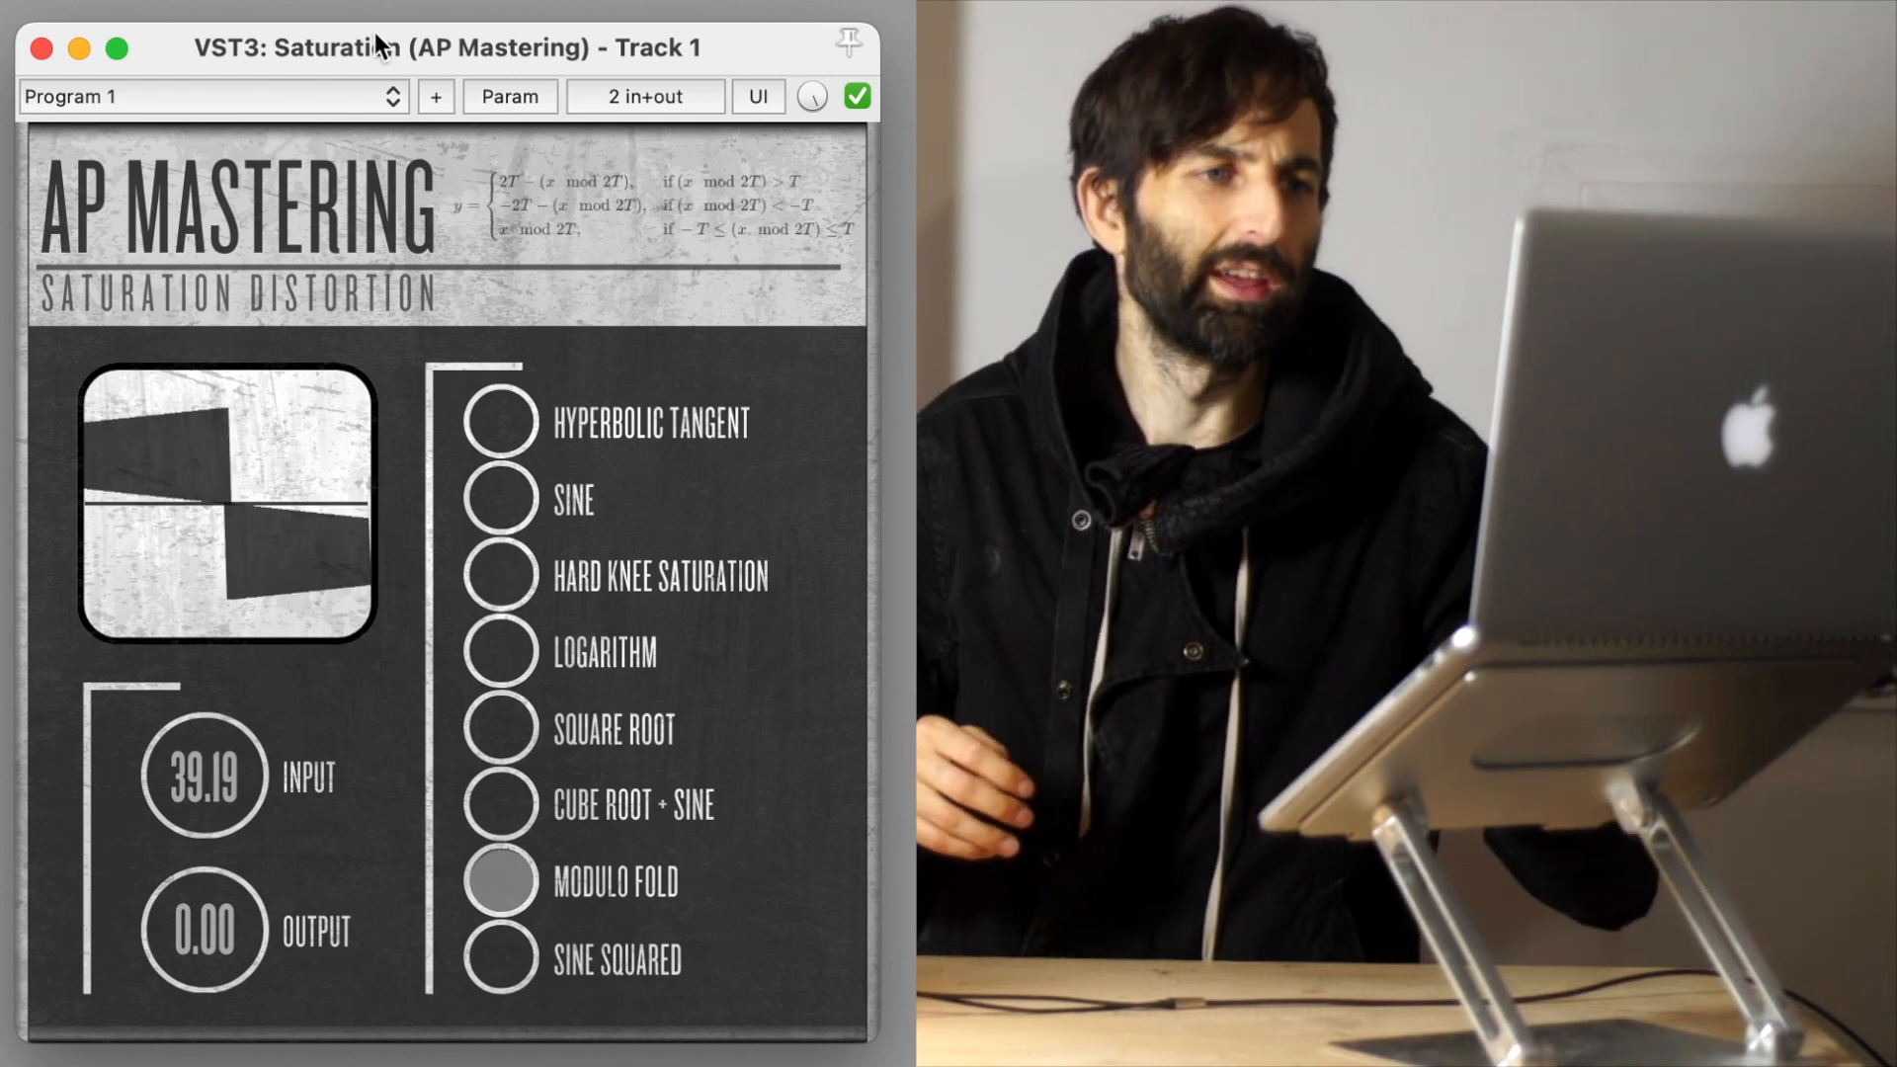